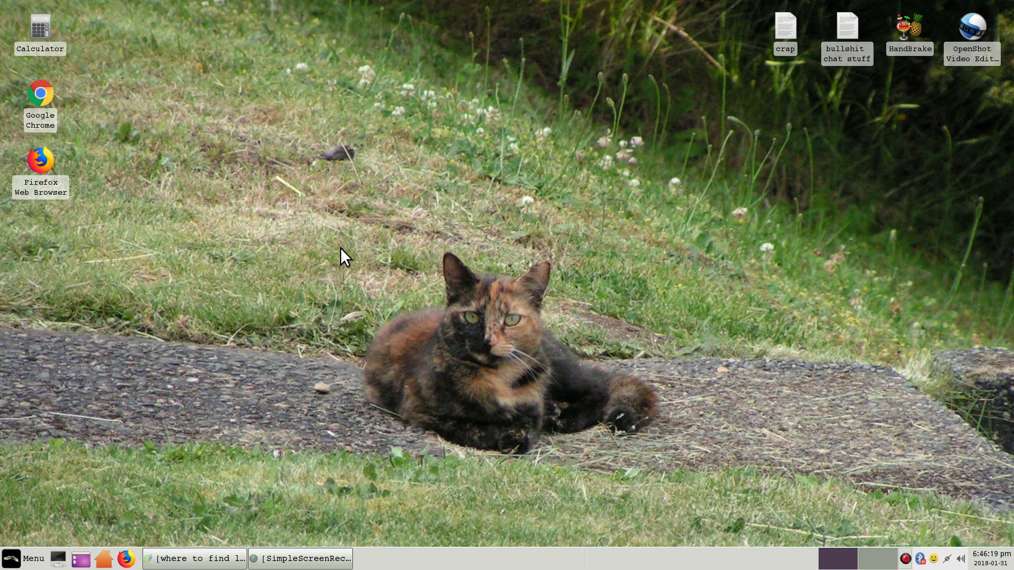
pyautogui.moveTo(350, 262)
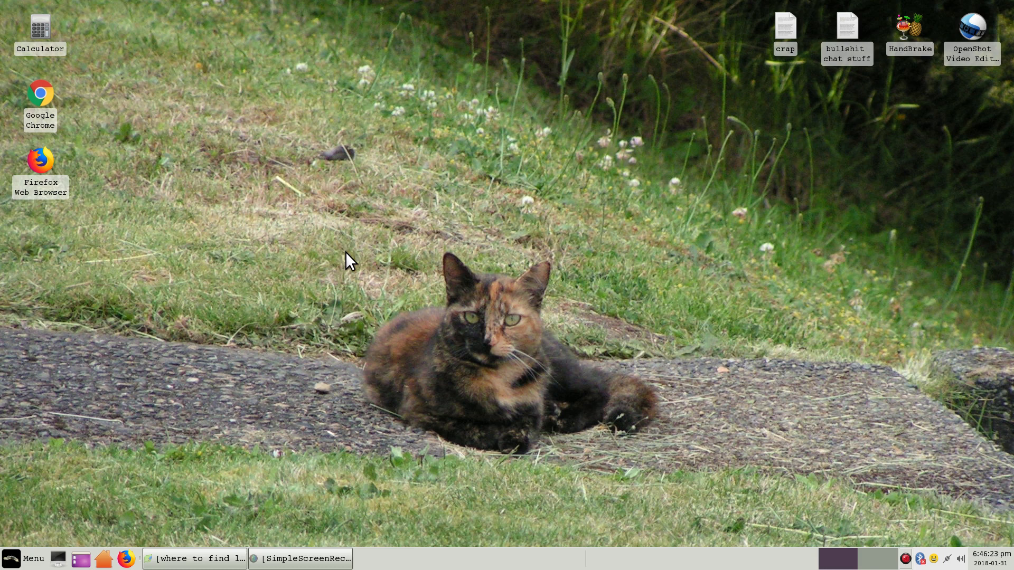
pyautogui.moveTo(290, 344)
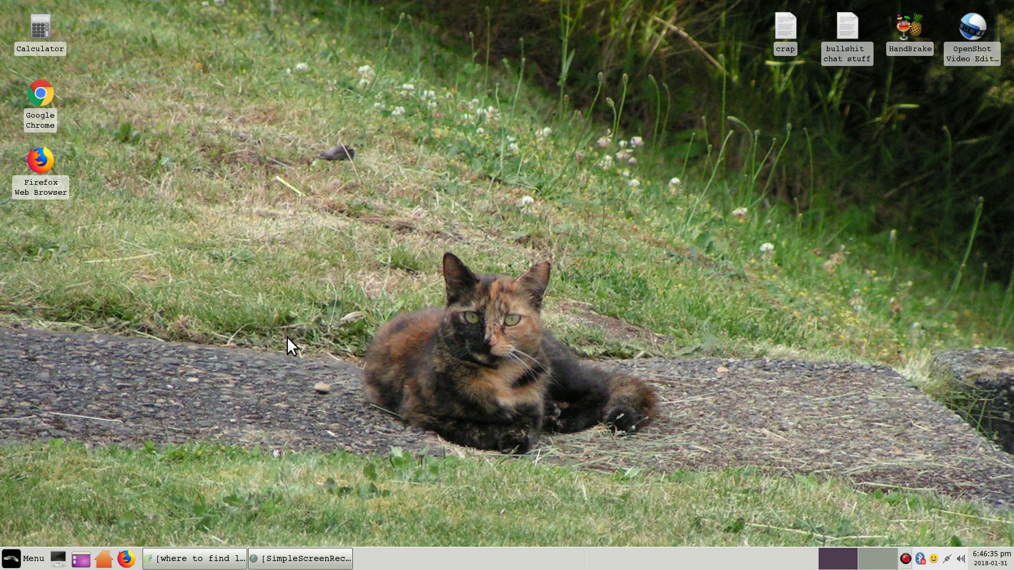
pyautogui.moveTo(363, 367)
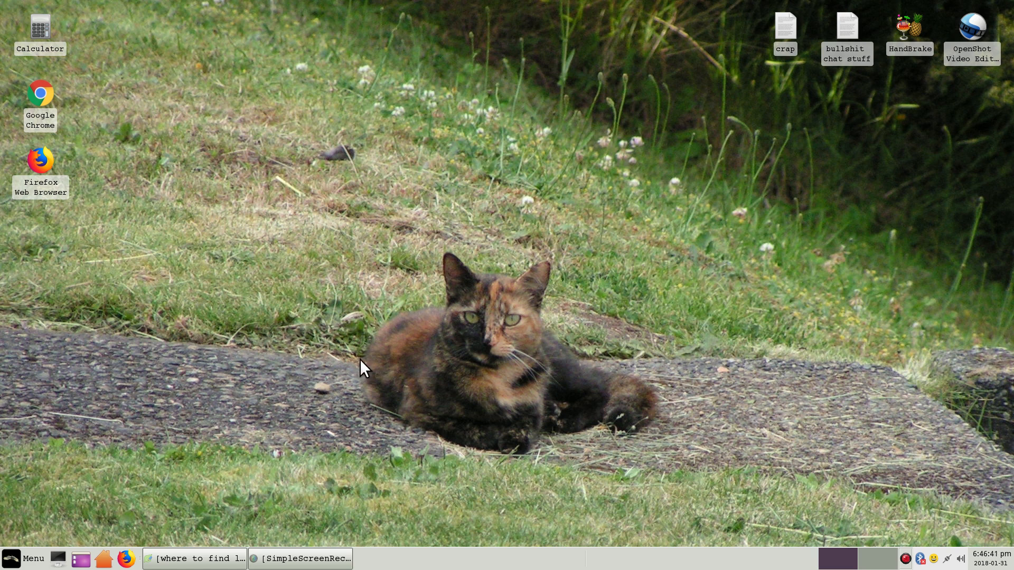
pyautogui.moveTo(332, 414)
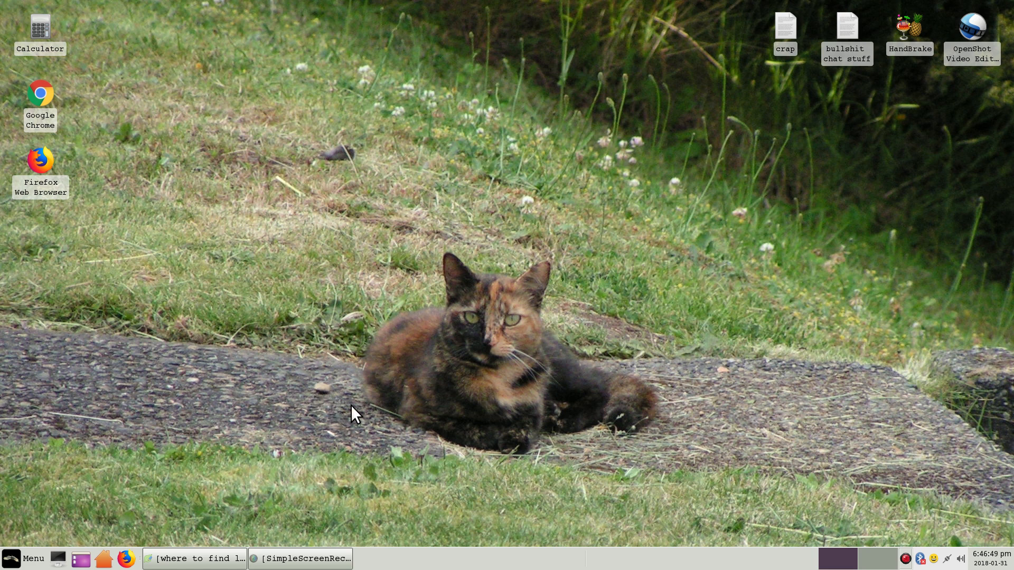
pyautogui.moveTo(281, 453)
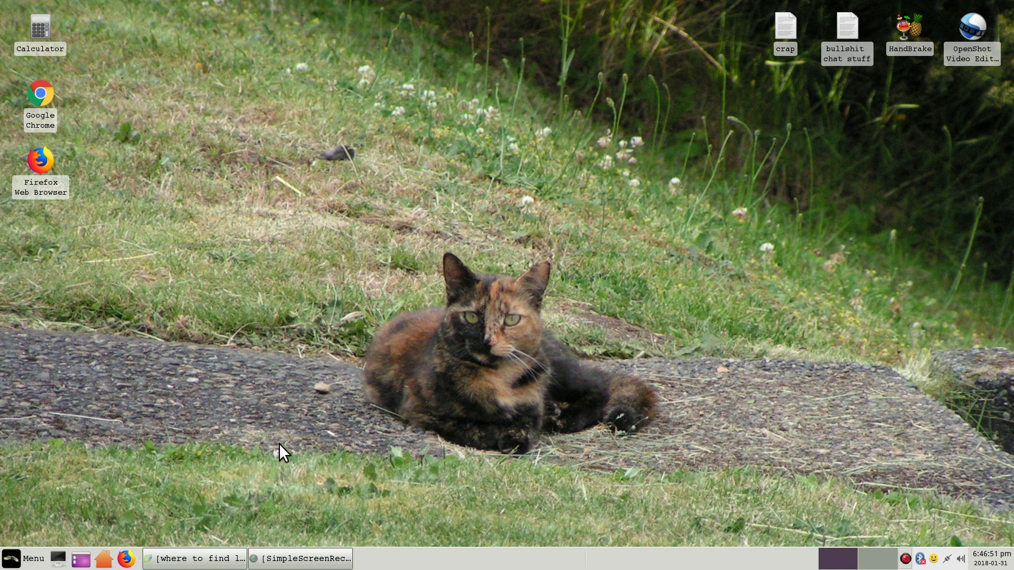
pyautogui.moveTo(181, 505)
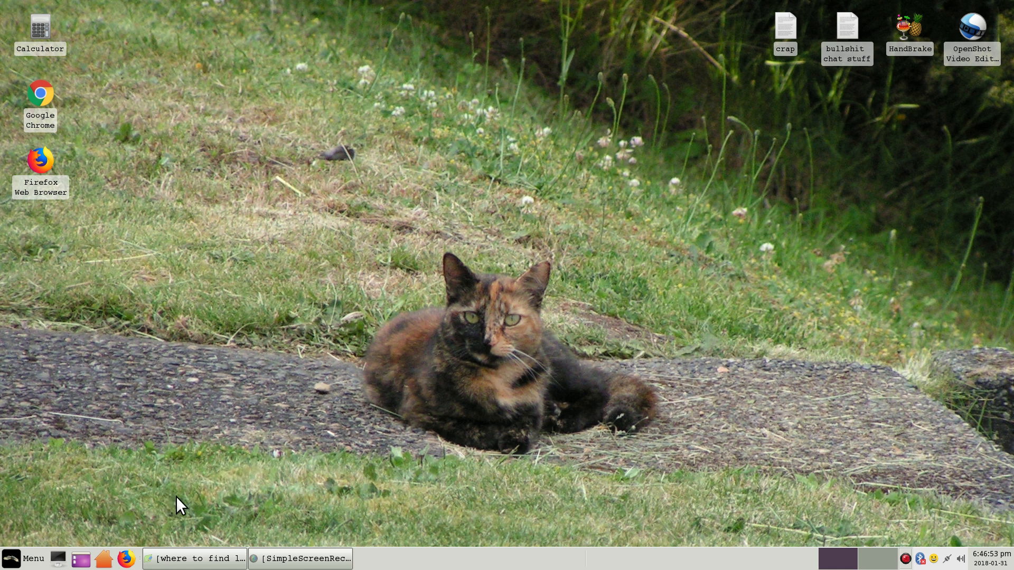
# Bring the Leafpad wallpaper note forward to show the /usr/share/backgrounds/xfce/ path
pyautogui.click(195, 558)
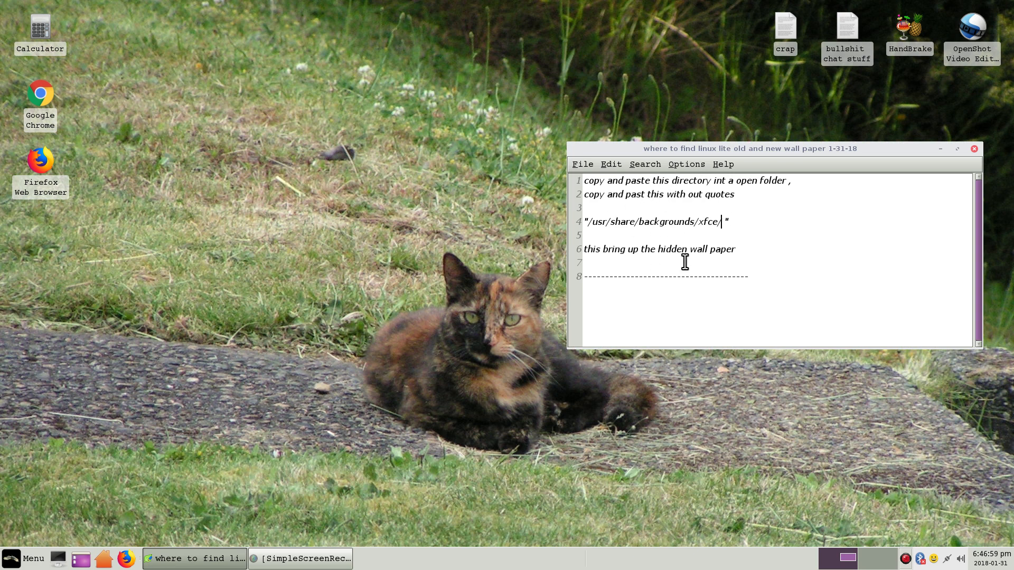
pyautogui.moveTo(683, 212)
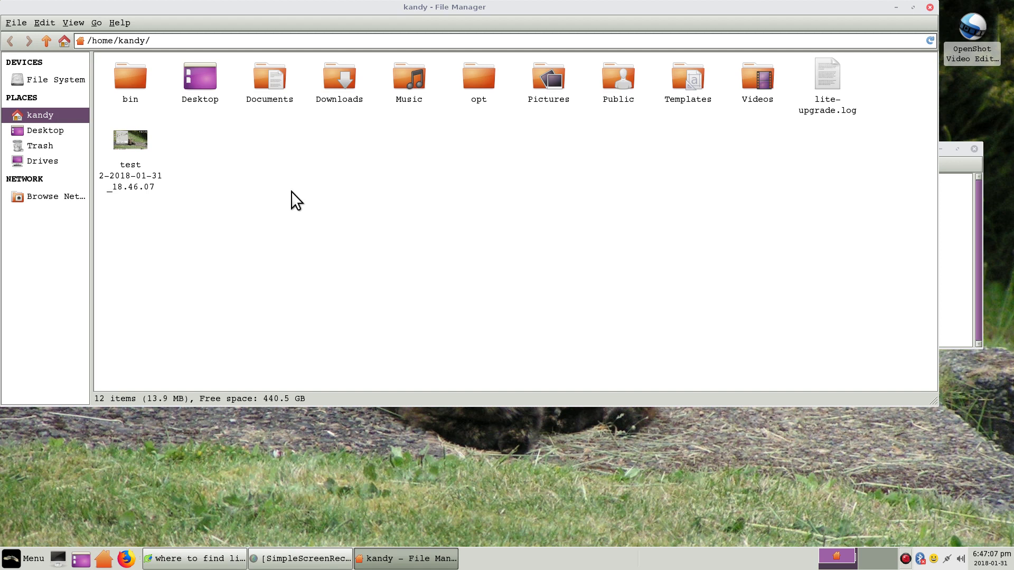
pyautogui.moveTo(951, 94)
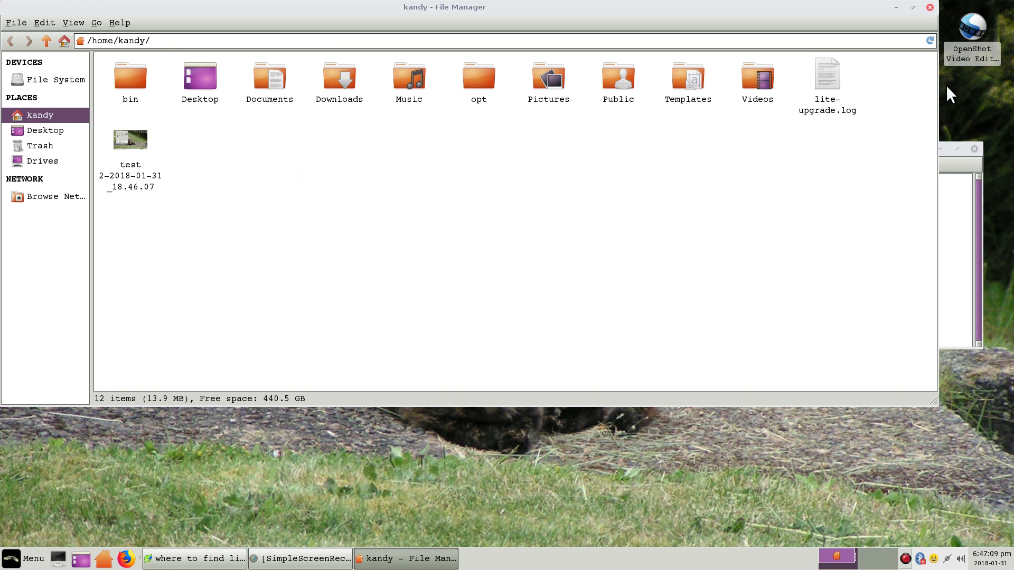
pyautogui.moveTo(939, 134)
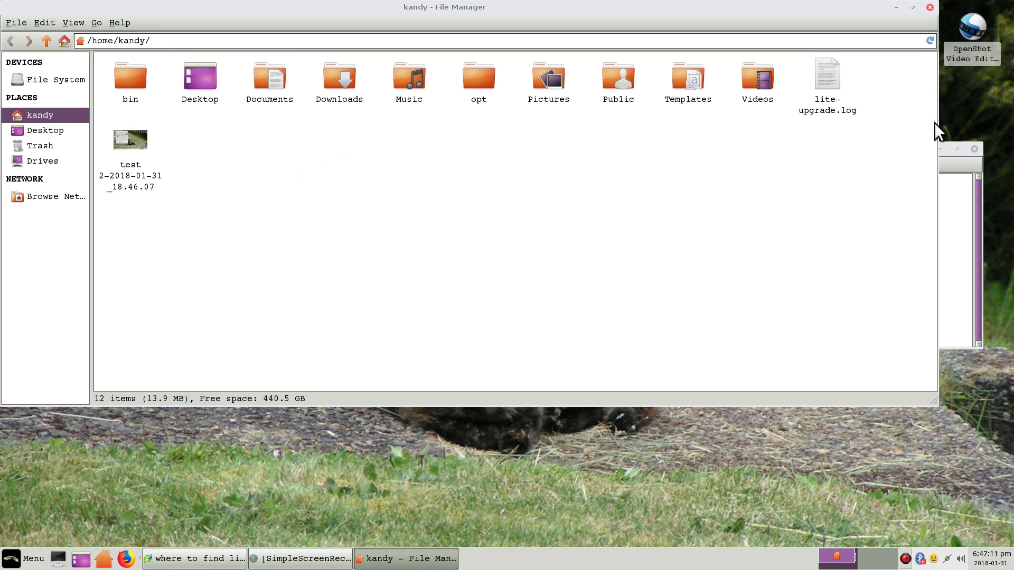
# Arrange the file manager window lower and raise the wallpaper note in front of it
pyautogui.click(194, 558)
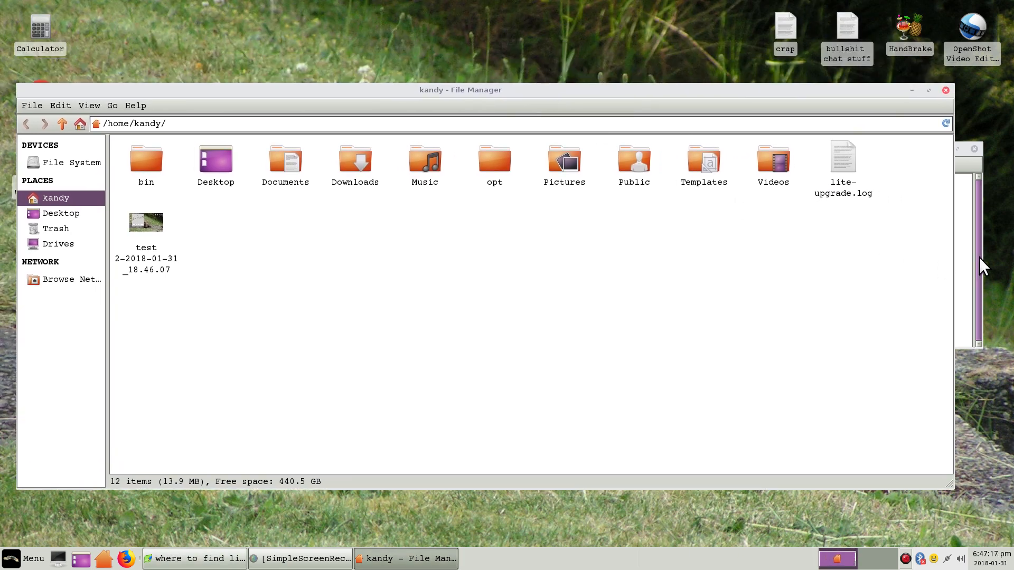
pyautogui.click(193, 557)
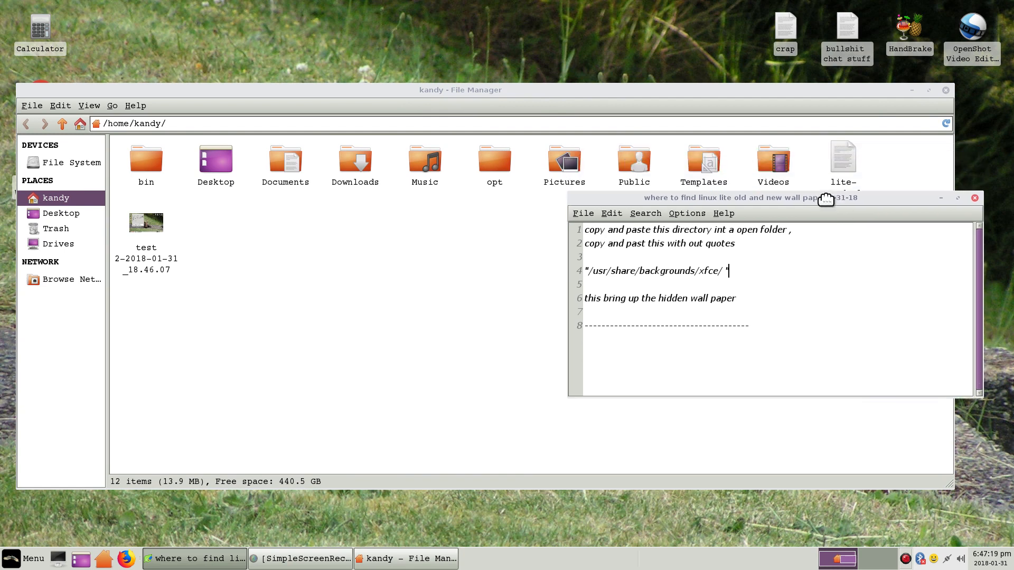
# Select the /usr/share/backgrounds/xfce/ path text in the note
pyautogui.moveTo(731, 198); pyautogui.dragTo(742, 229)
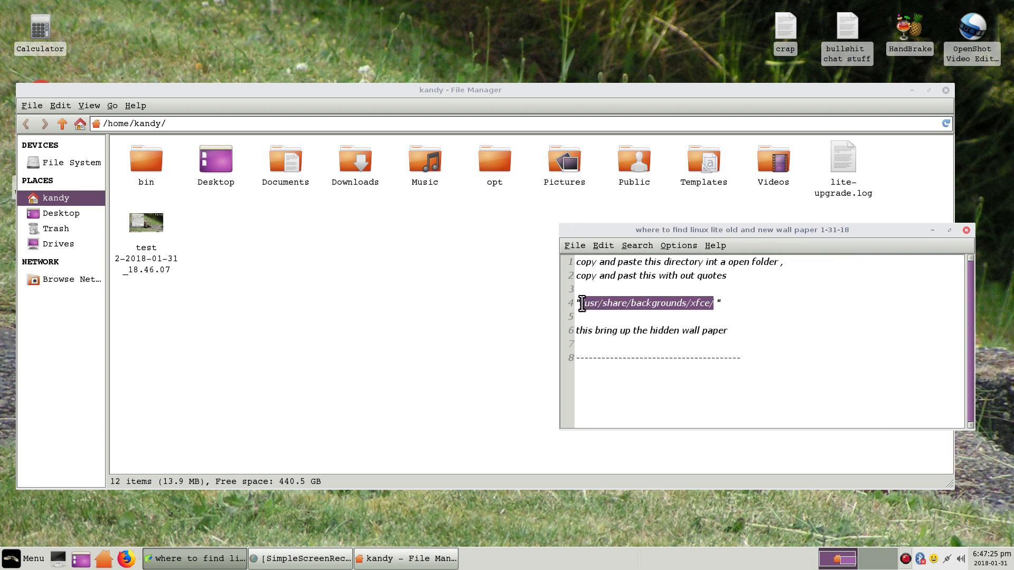
pyautogui.moveTo(617, 304)
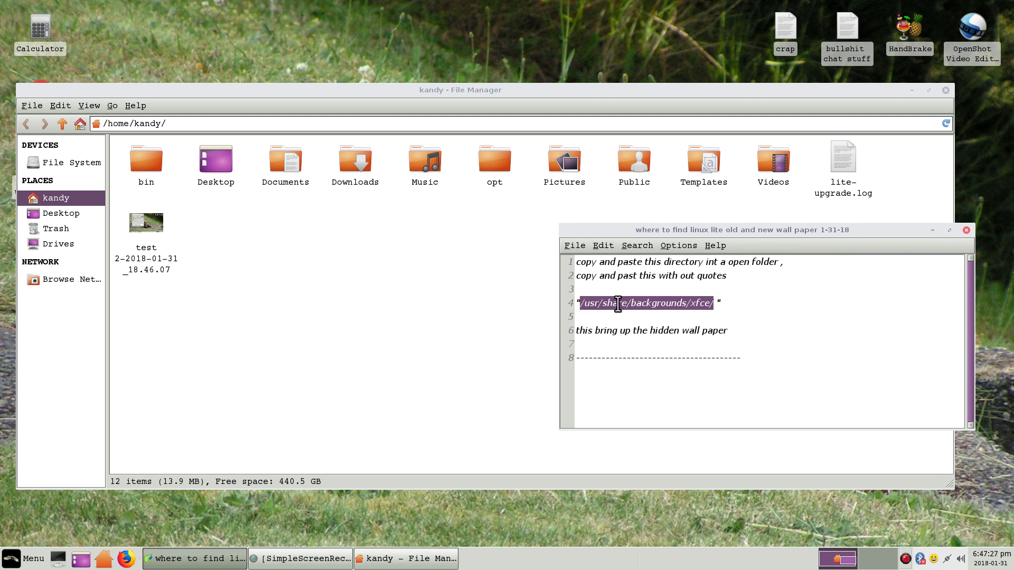
pyautogui.moveTo(632, 321)
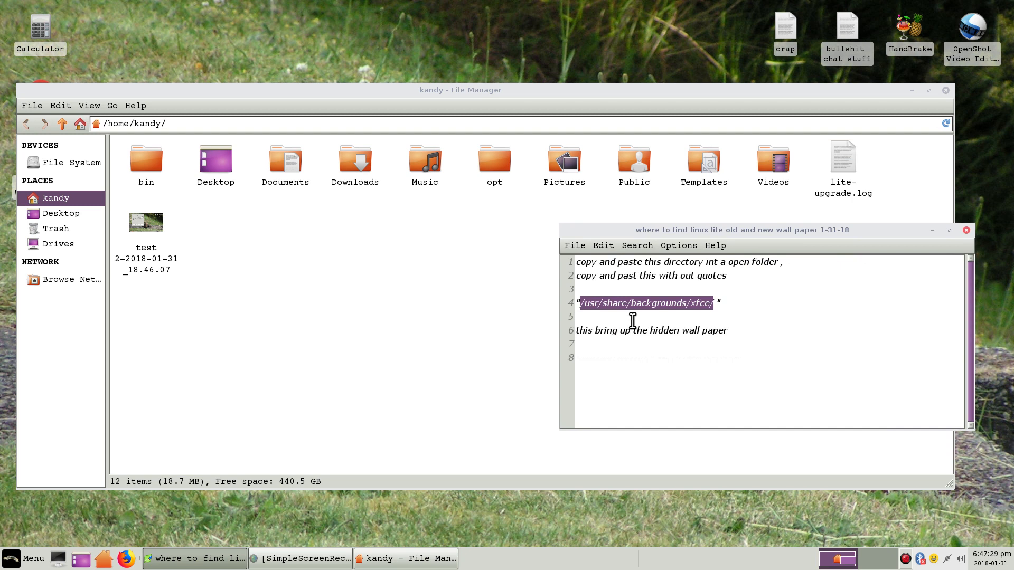
pyautogui.moveTo(833, 292)
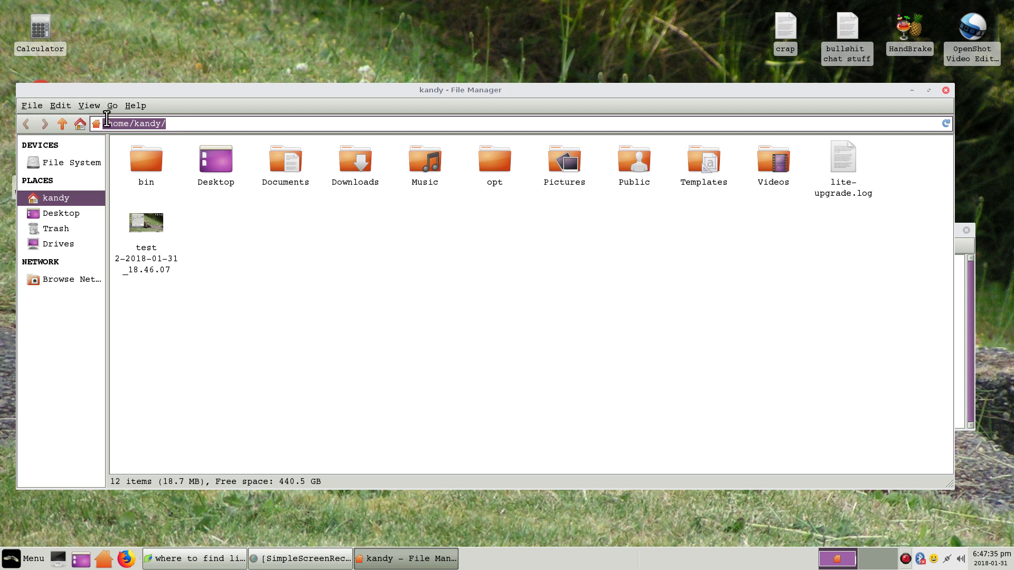
# Paste /usr/share/backgrounds/xfce/ into the file manager's address bar
pyautogui.rightClick(136, 123)
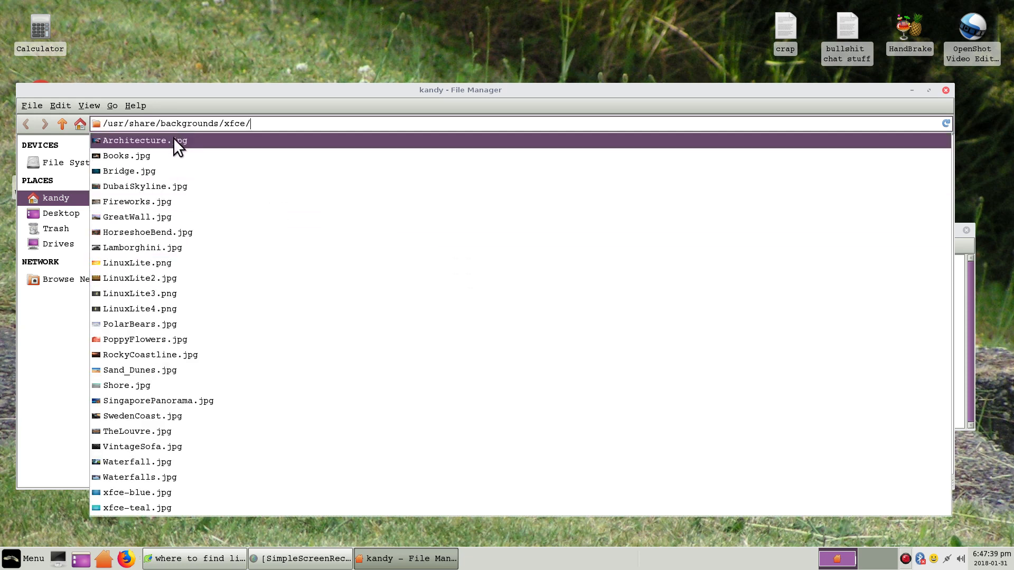
pyautogui.click(136, 492)
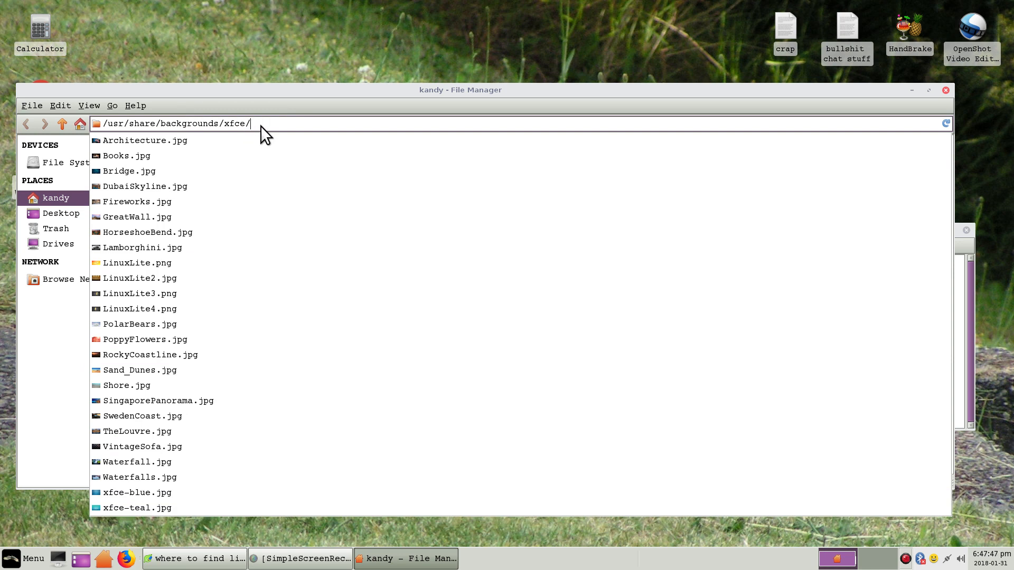
pyautogui.moveTo(228, 133)
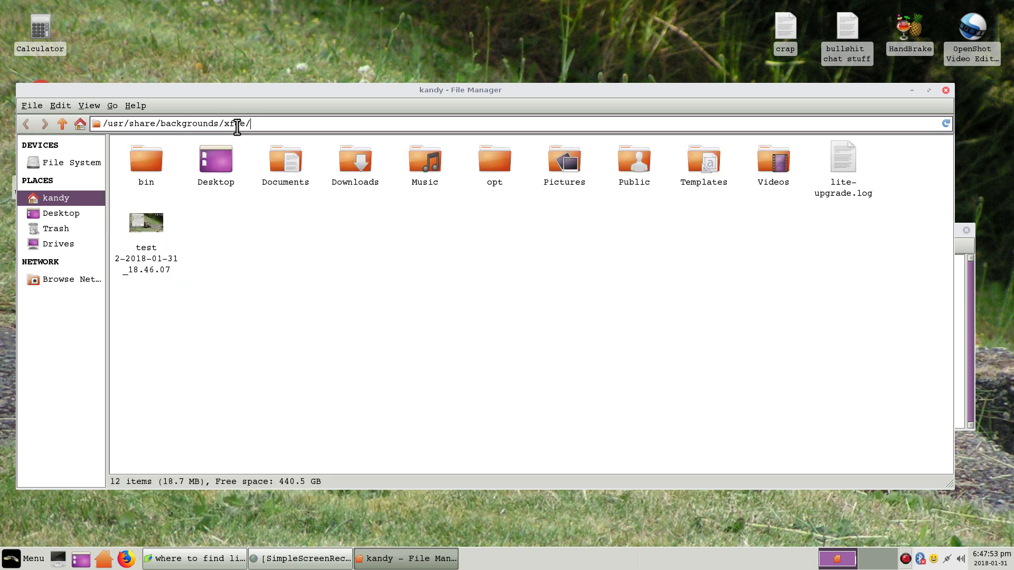
# Navigate the file manager to /usr/share/backgrounds, showing the xfce folder
pyautogui.doubleClick(237, 123)
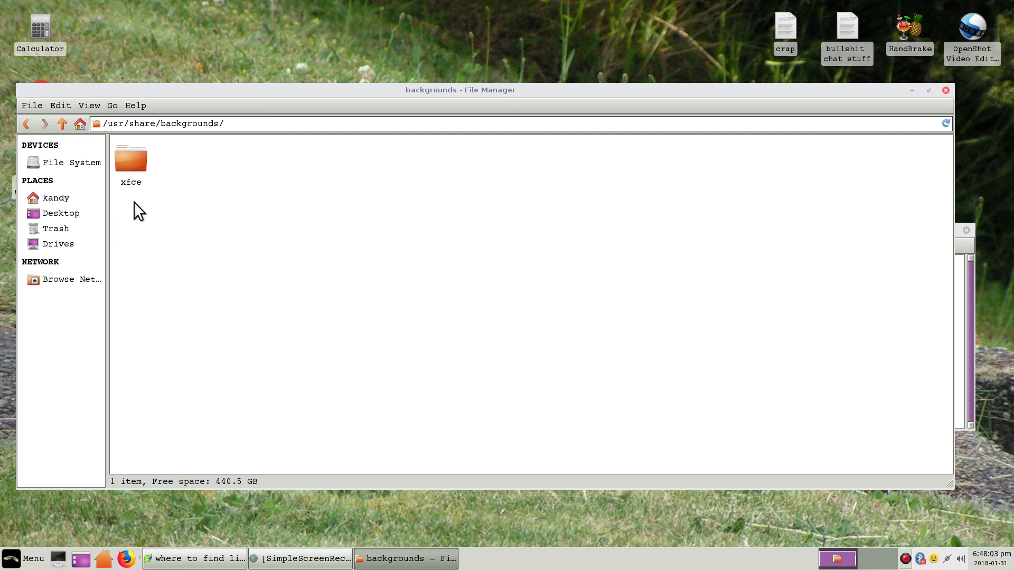
pyautogui.moveTo(131, 201)
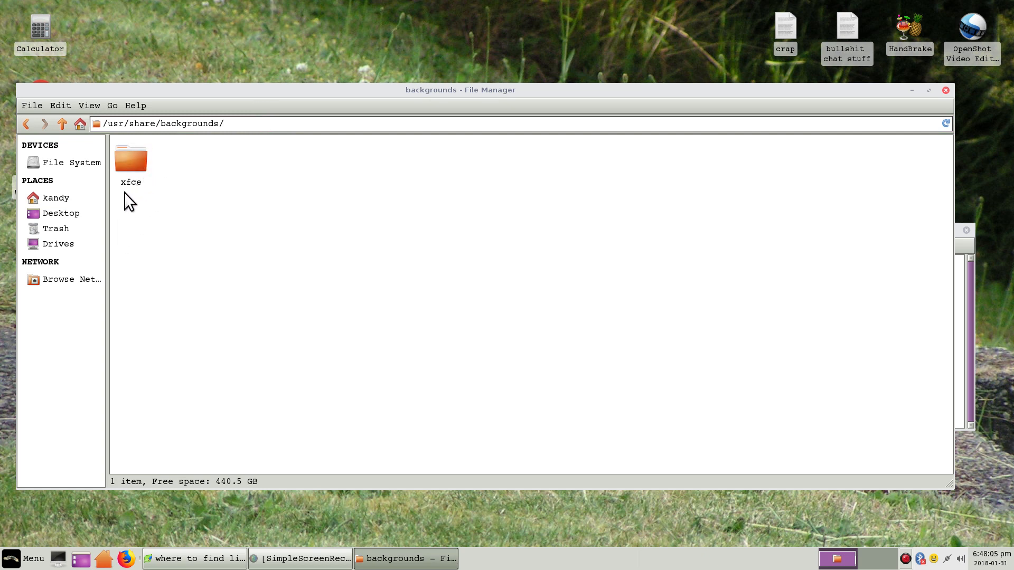
pyautogui.moveTo(131, 159)
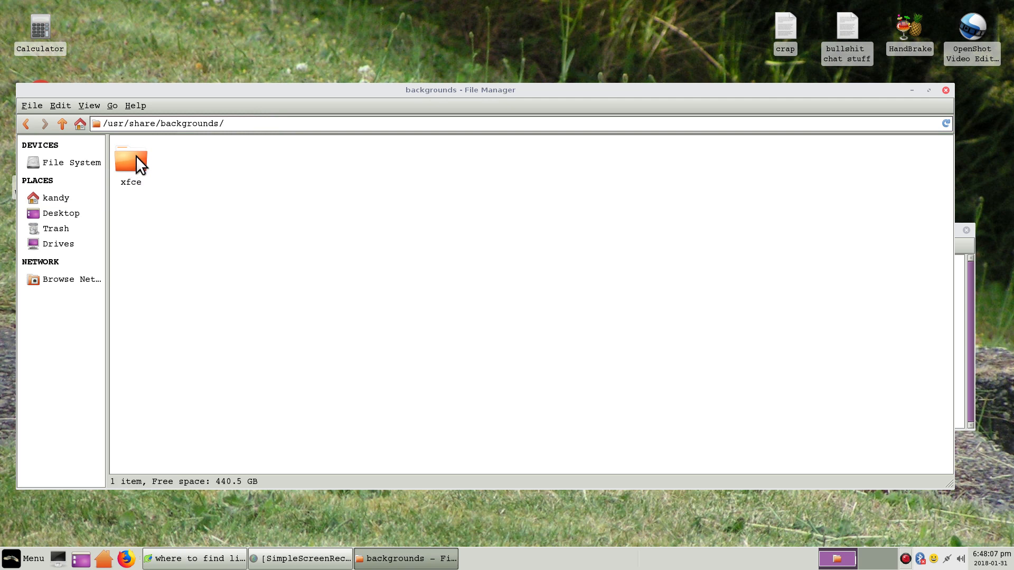
pyautogui.moveTo(133, 196)
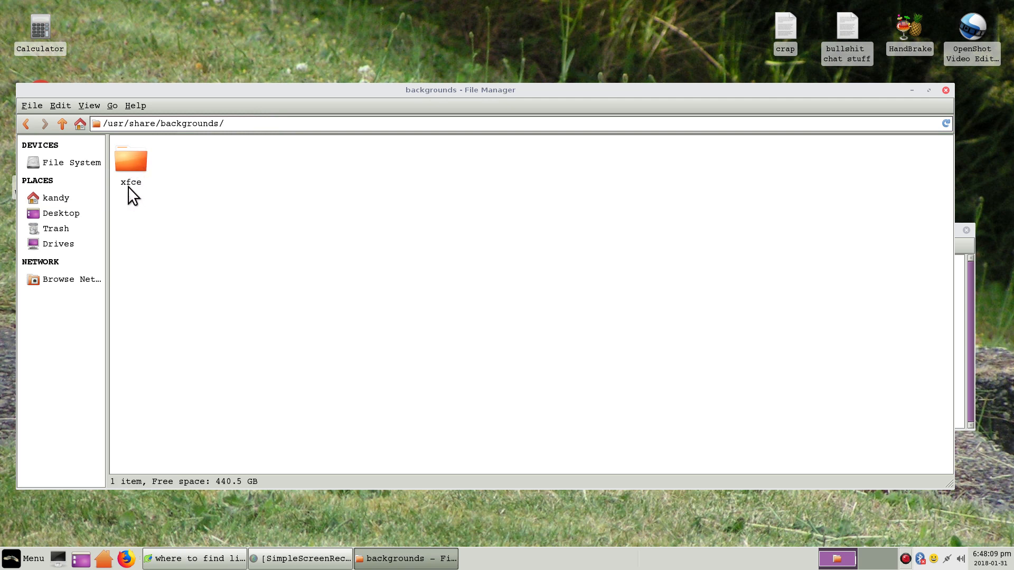
pyautogui.moveTo(136, 164)
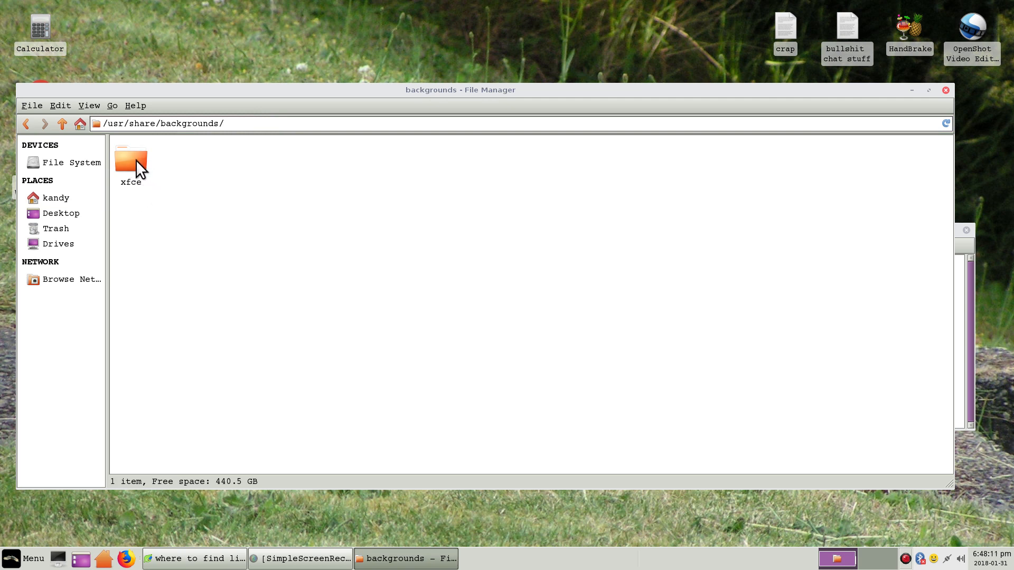
# Enter the xfce folder and open Architecture.jpg in the image viewer
pyautogui.doubleClick(131, 160)
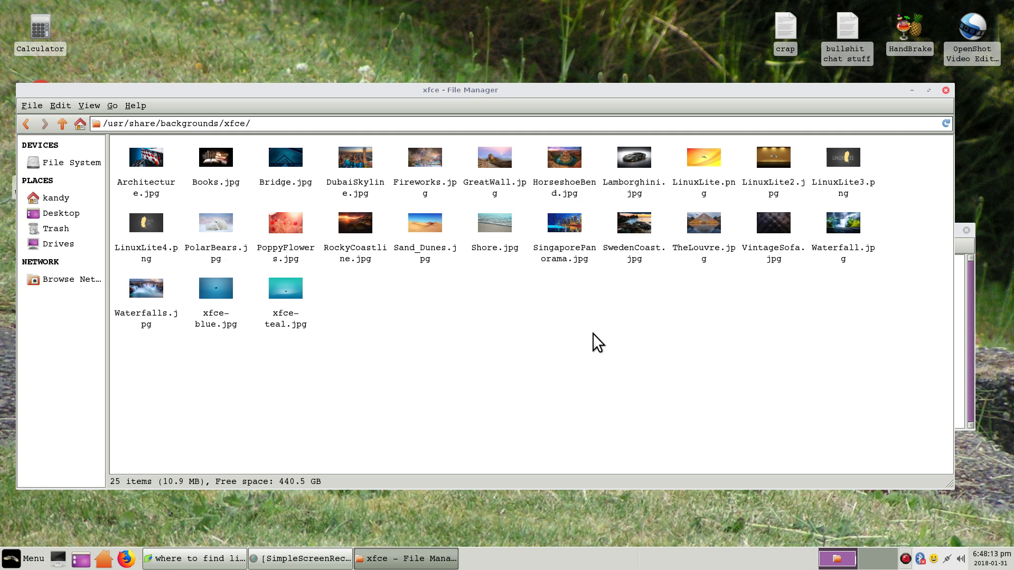
pyautogui.moveTo(462, 294)
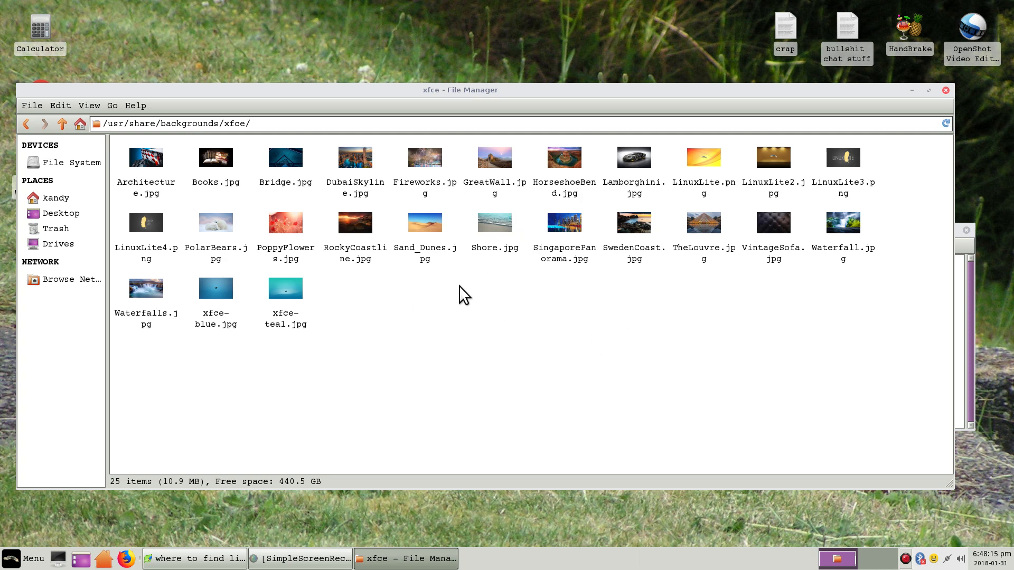
pyautogui.moveTo(284, 290)
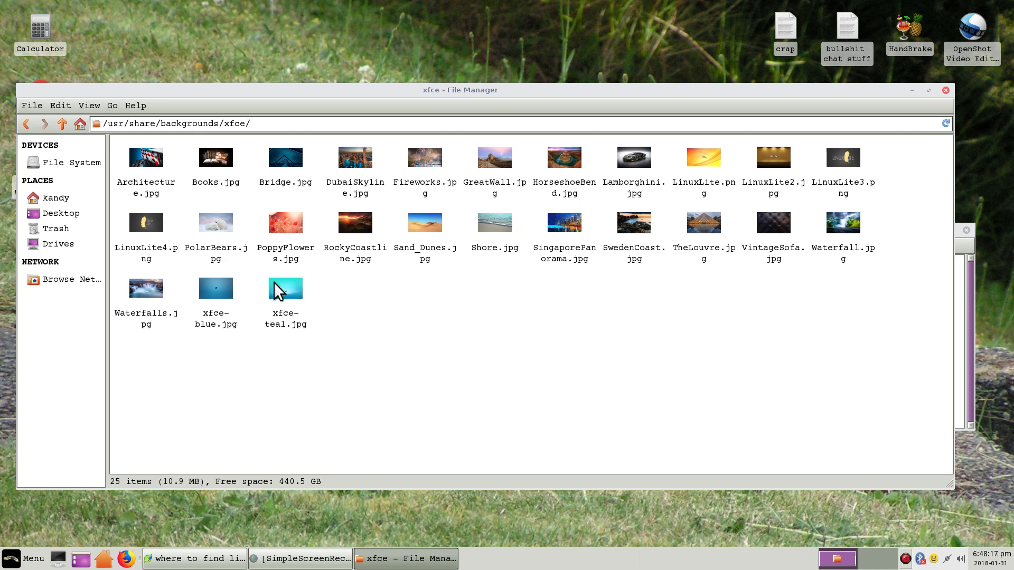
pyautogui.moveTo(462, 214)
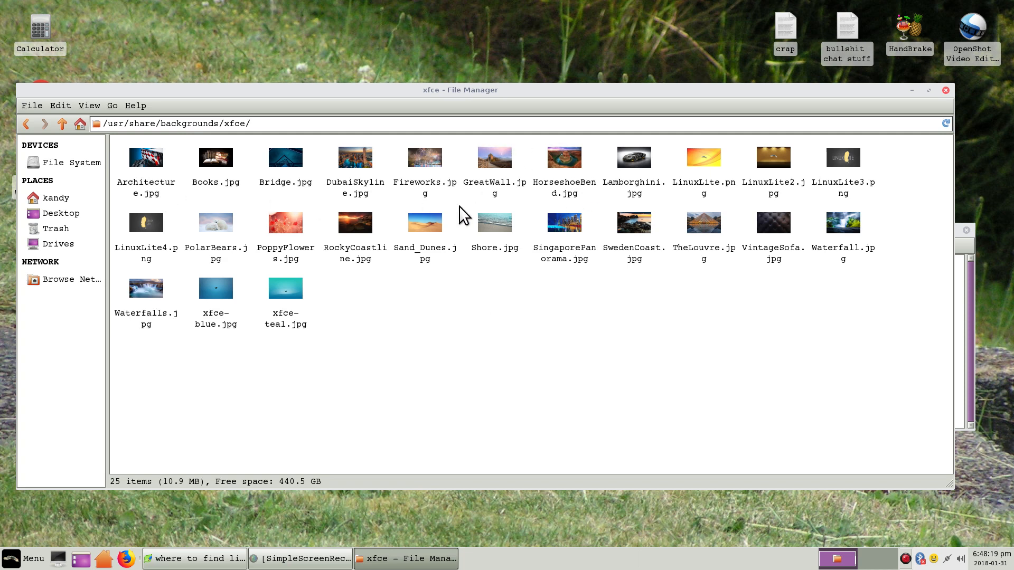
pyautogui.moveTo(739, 295)
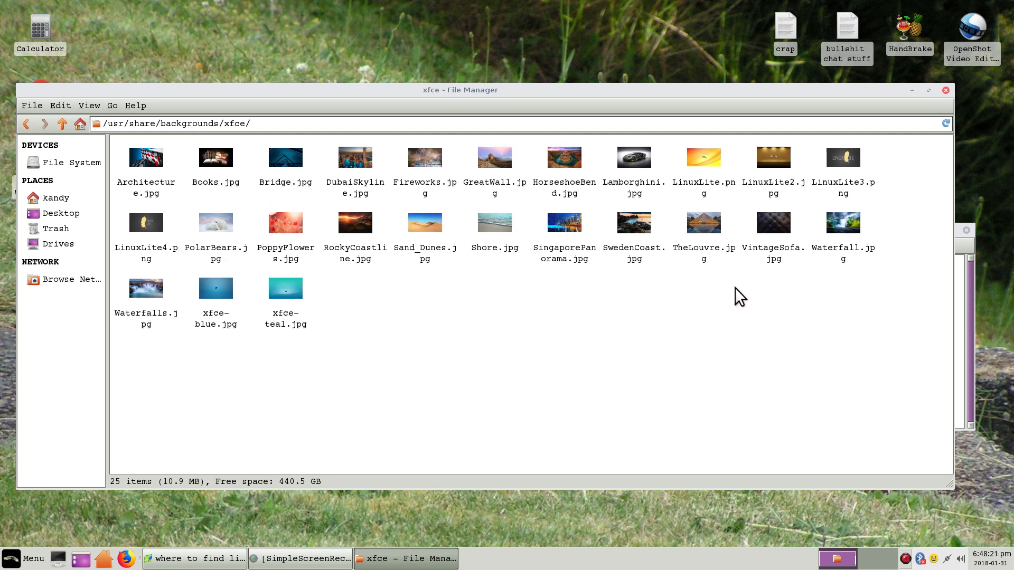
pyautogui.moveTo(356, 290)
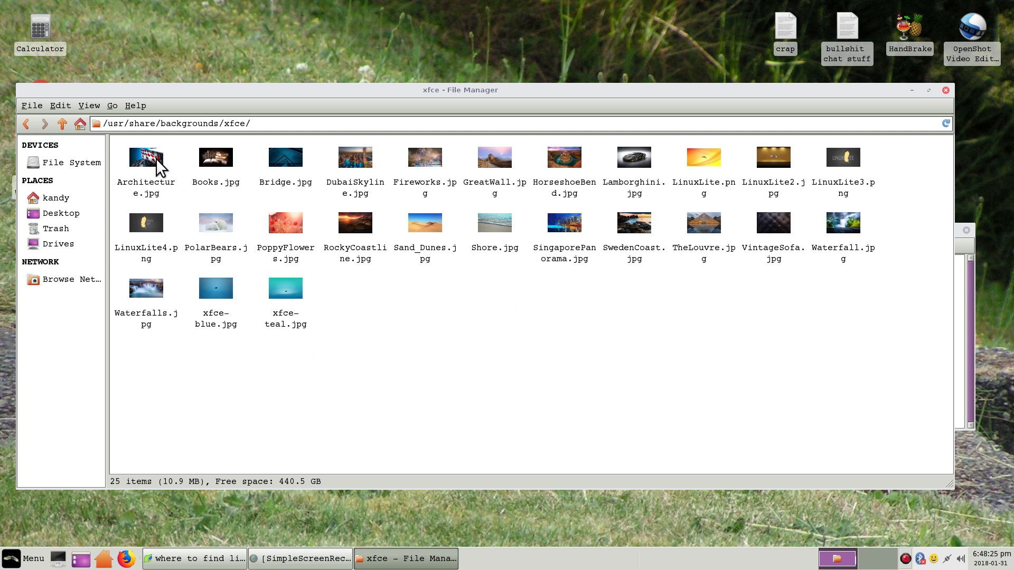
pyautogui.click(146, 157)
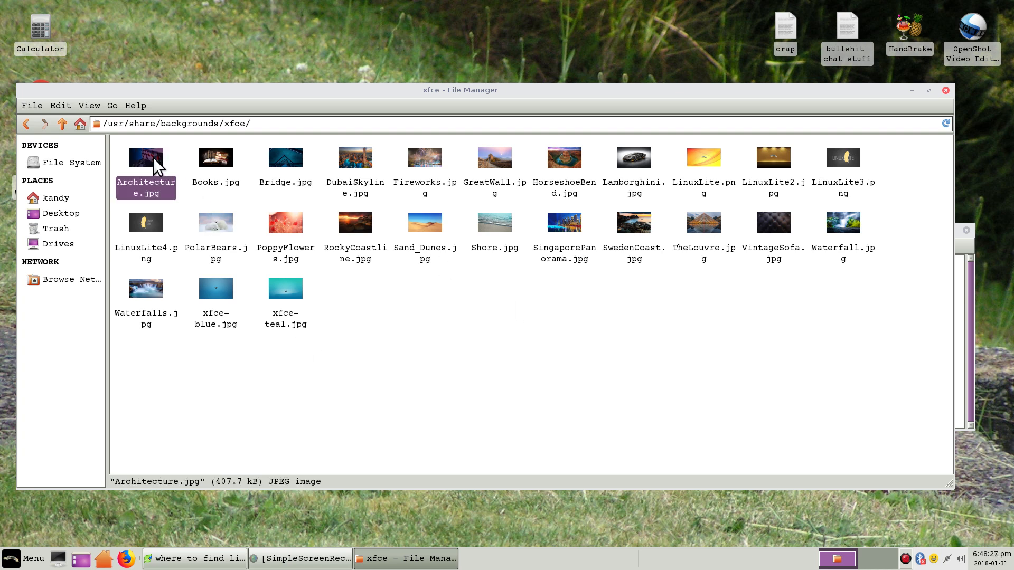
pyautogui.doubleClick(145, 156)
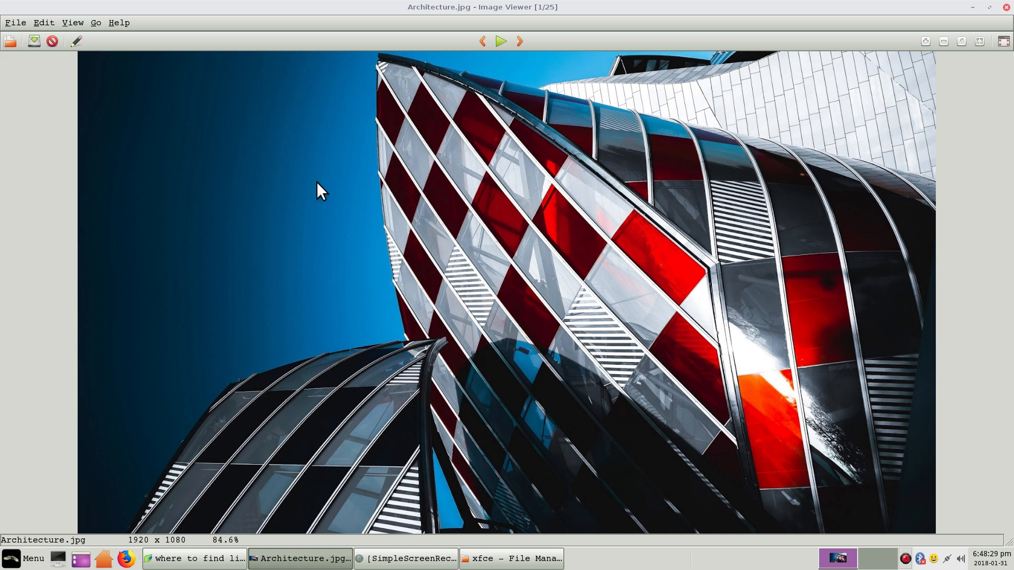
pyautogui.moveTo(810, 229)
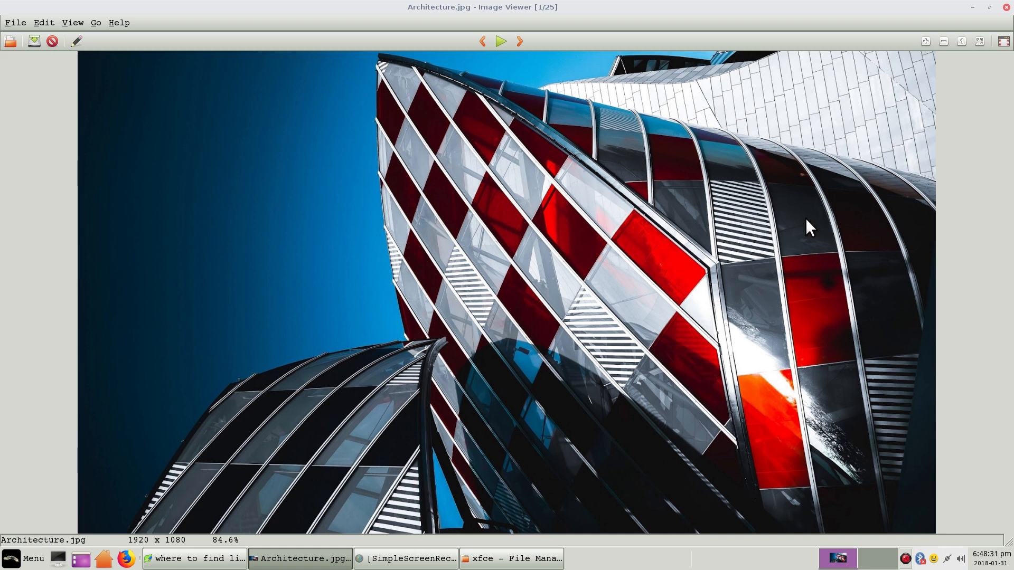
# Step through all 25 wallpapers to xfce-teal.jpg and wrap back to the first
pyautogui.click(518, 42)
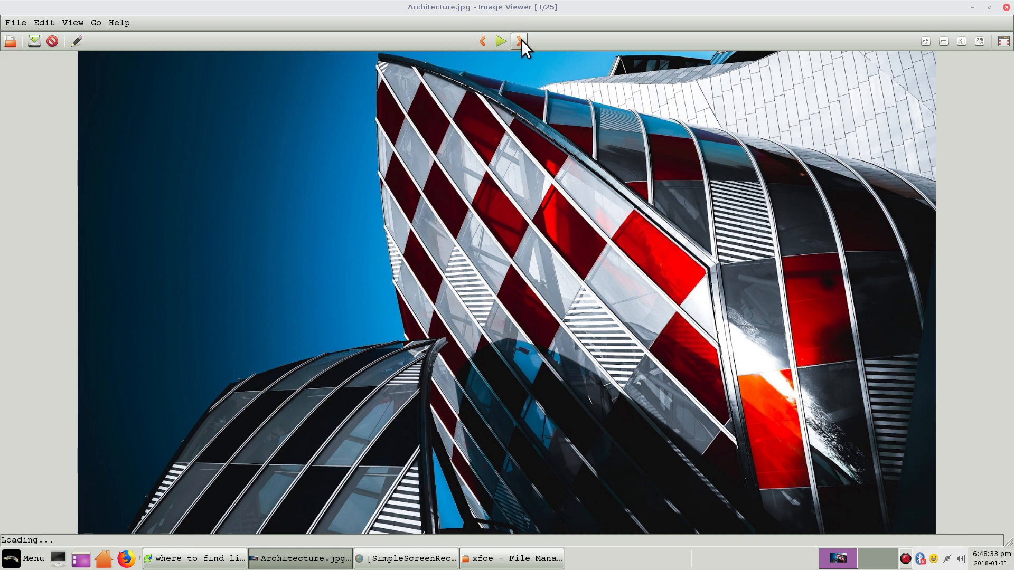
pyautogui.click(517, 41)
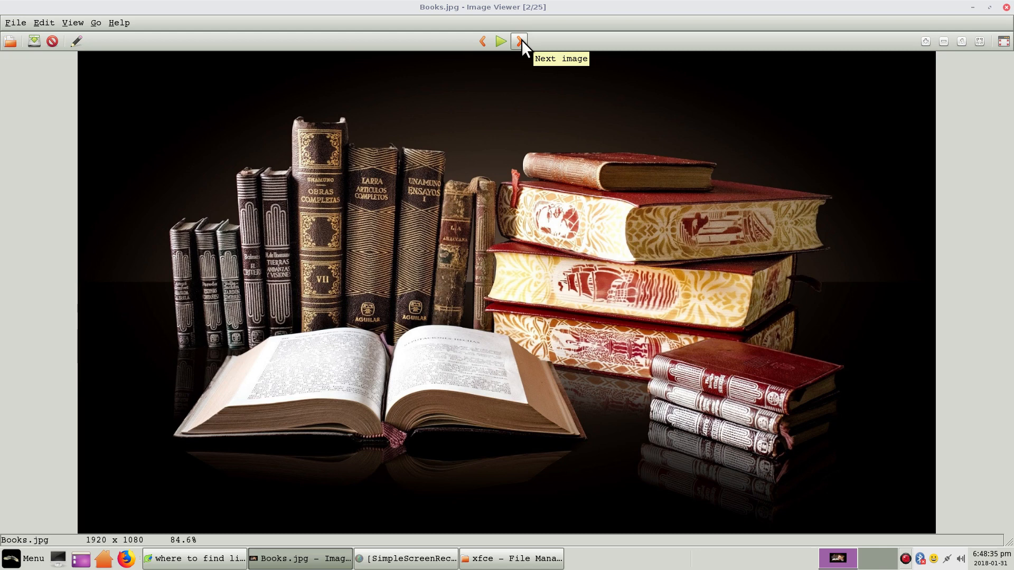
pyautogui.click(518, 41)
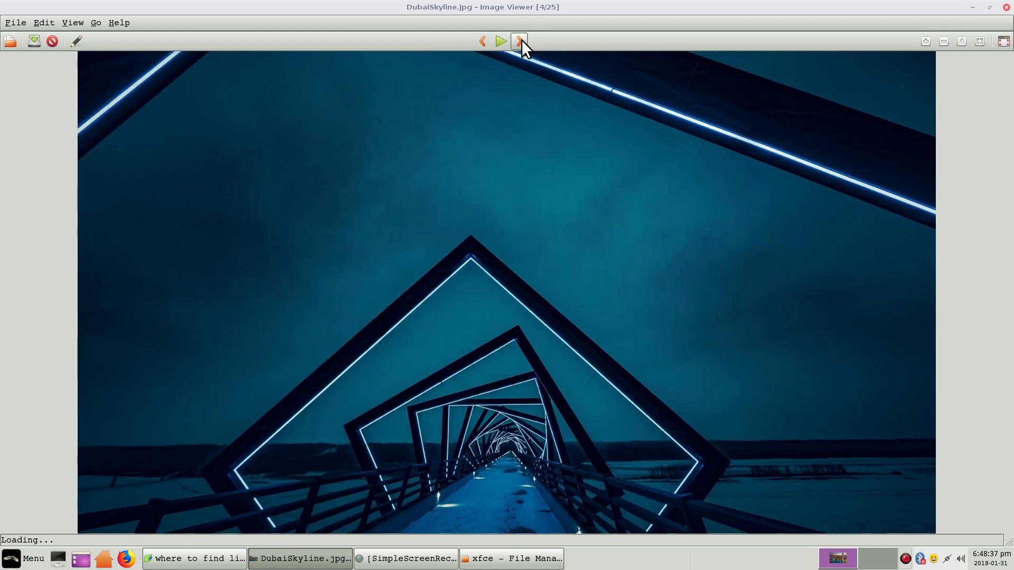
pyautogui.click(517, 41)
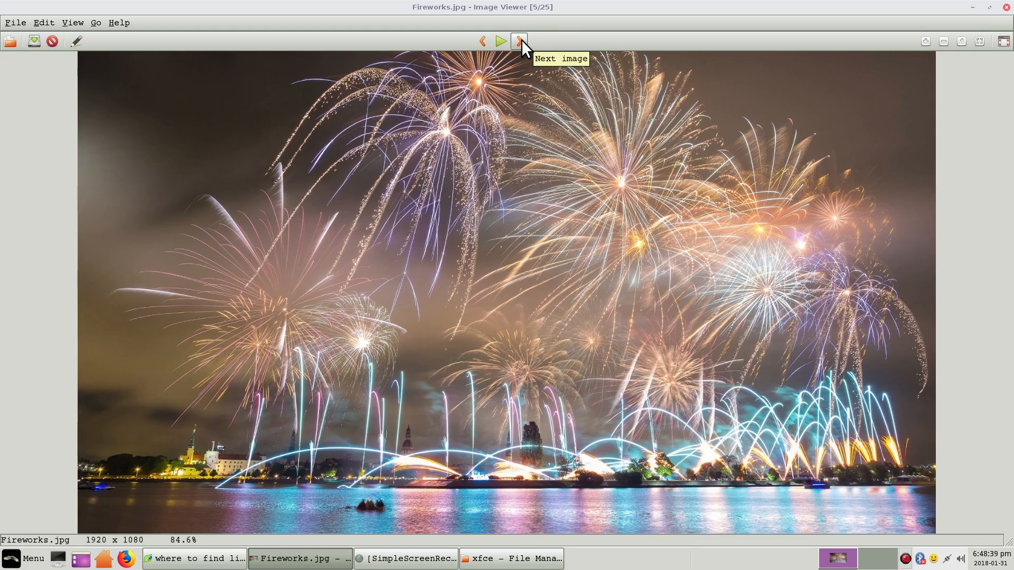
pyautogui.click(518, 41)
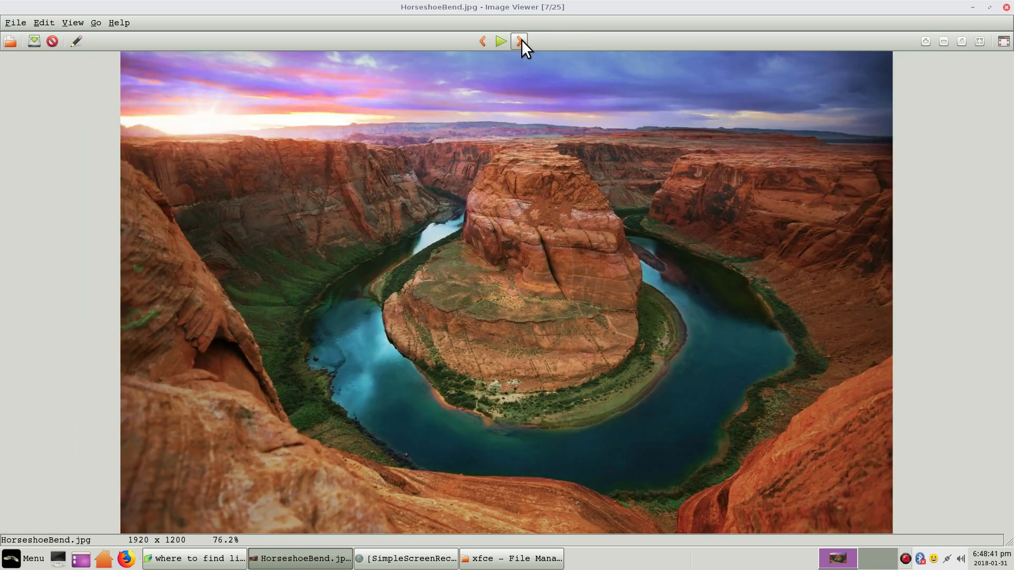
pyautogui.click(517, 41)
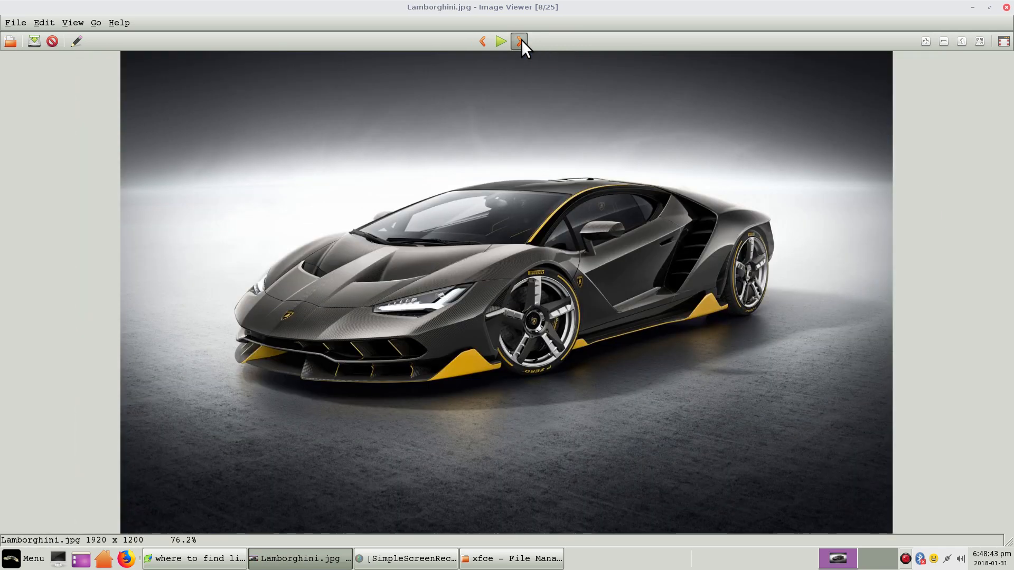
pyautogui.click(517, 42)
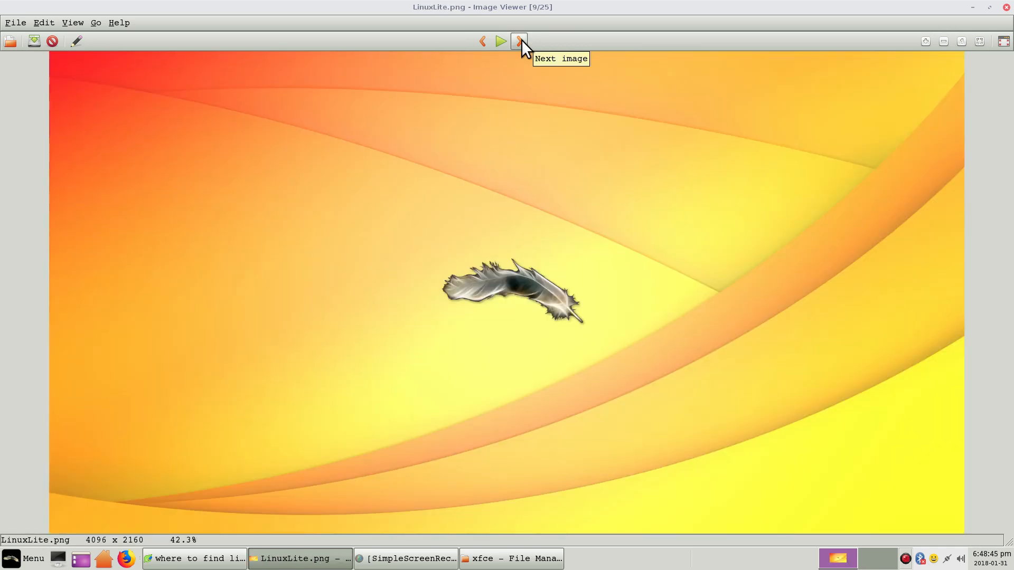
pyautogui.click(517, 42)
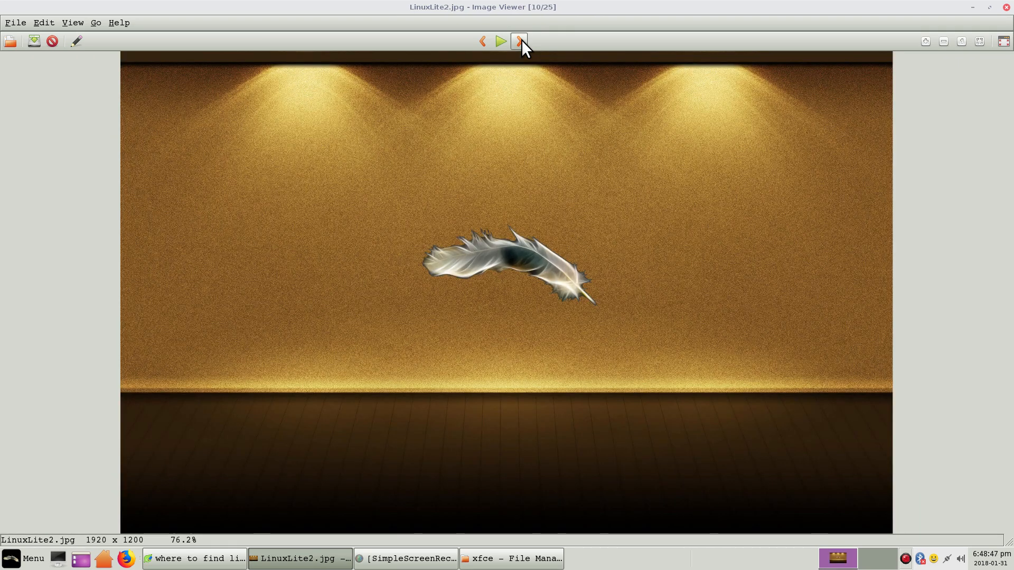
pyautogui.click(517, 41)
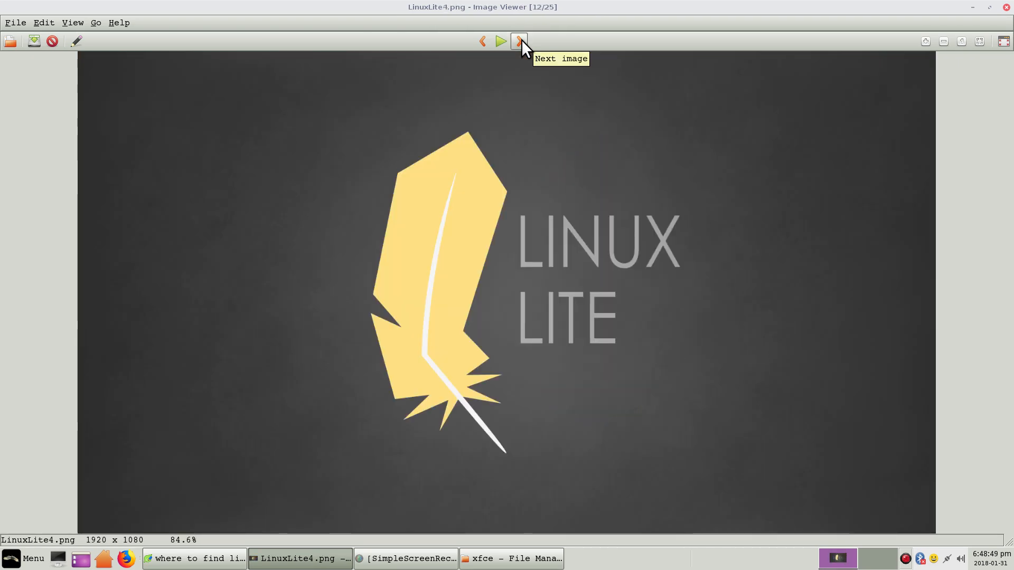
pyautogui.click(517, 41)
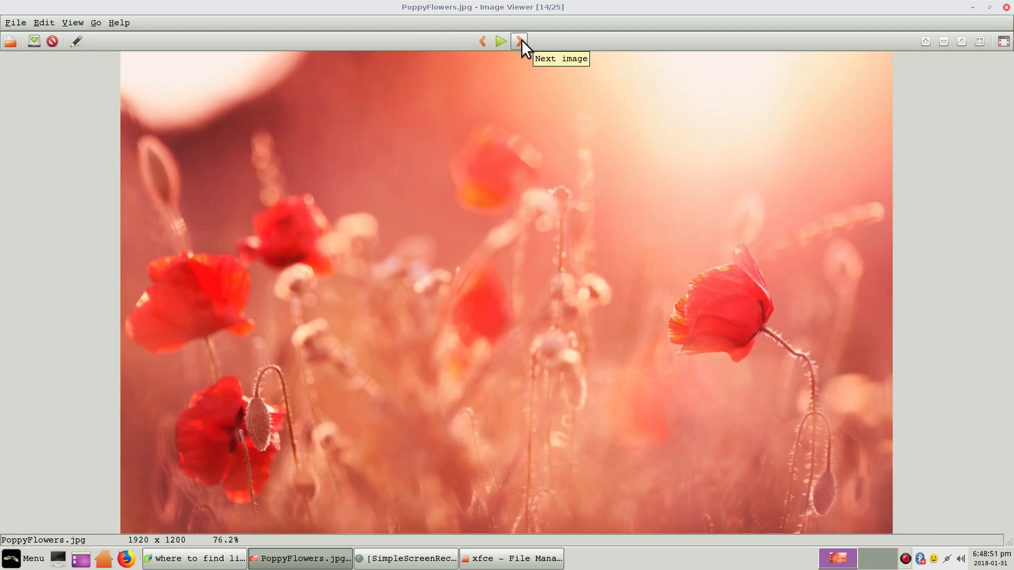
pyautogui.click(519, 42)
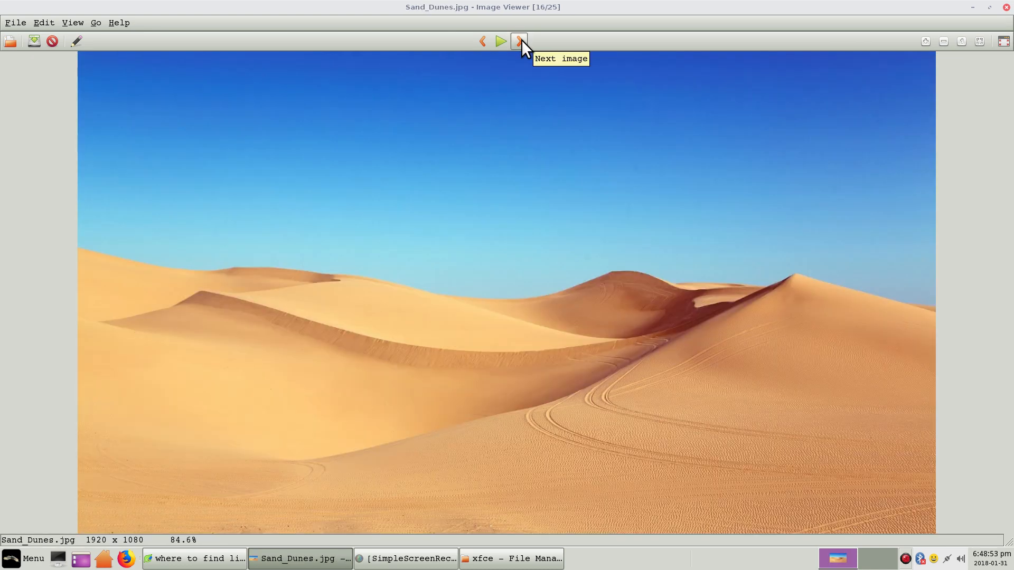
pyautogui.click(517, 41)
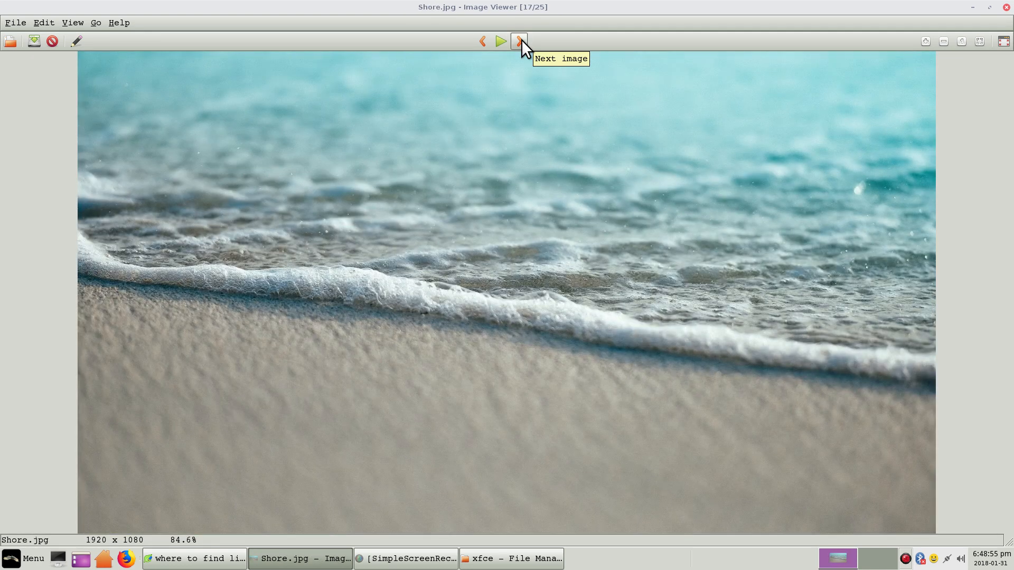
pyautogui.click(517, 41)
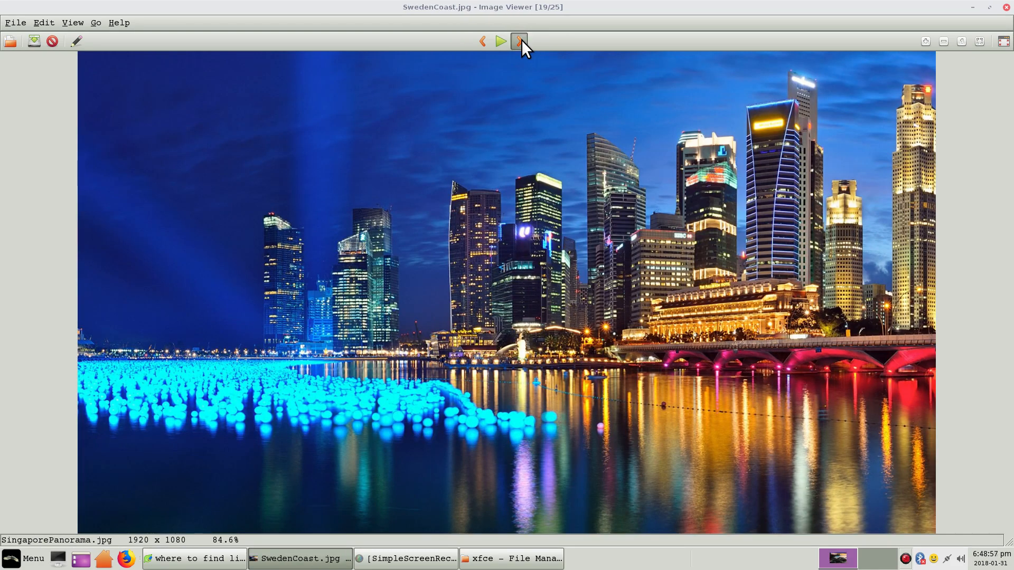
pyautogui.click(518, 41)
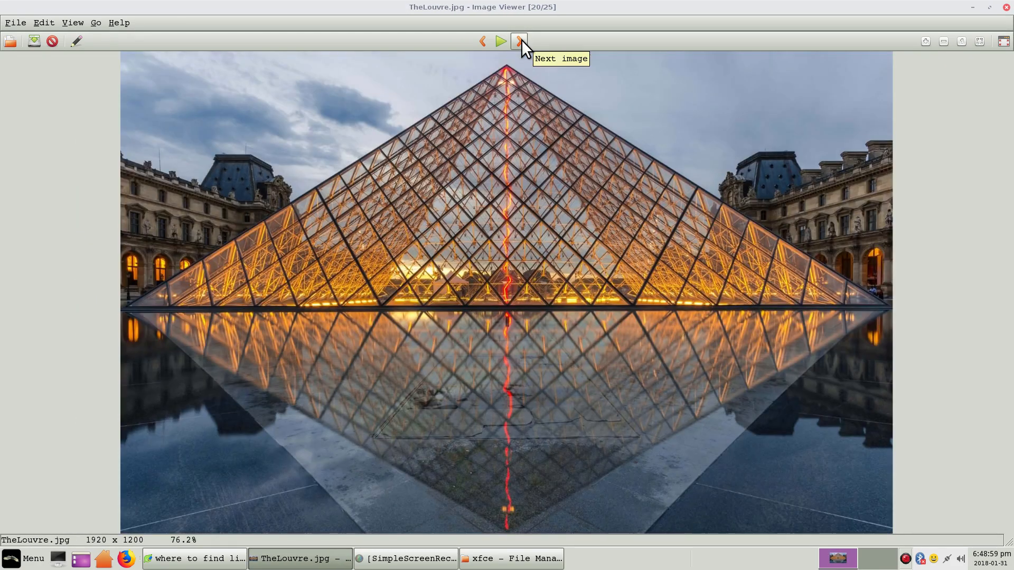
pyautogui.click(518, 41)
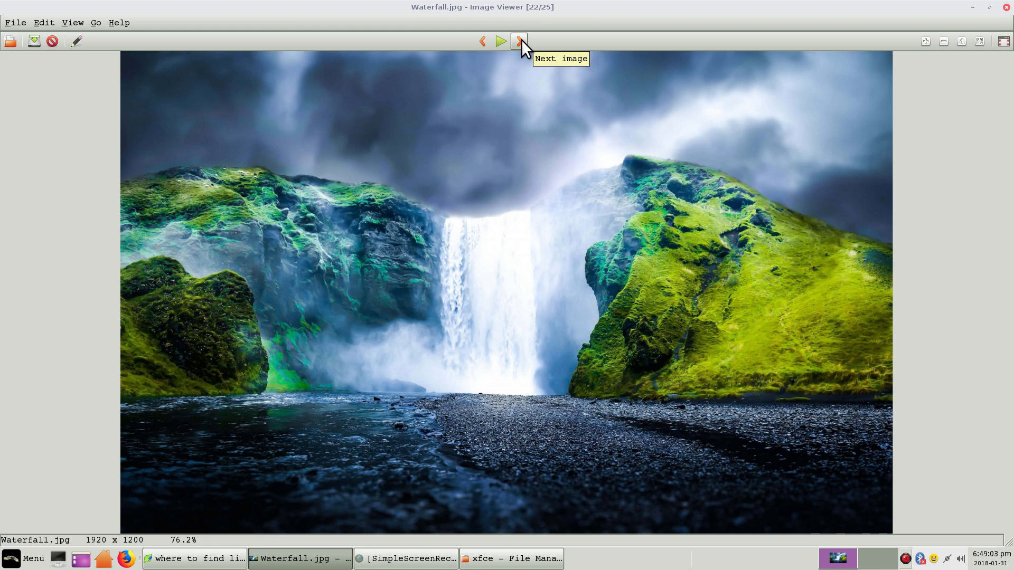
pyautogui.click(518, 41)
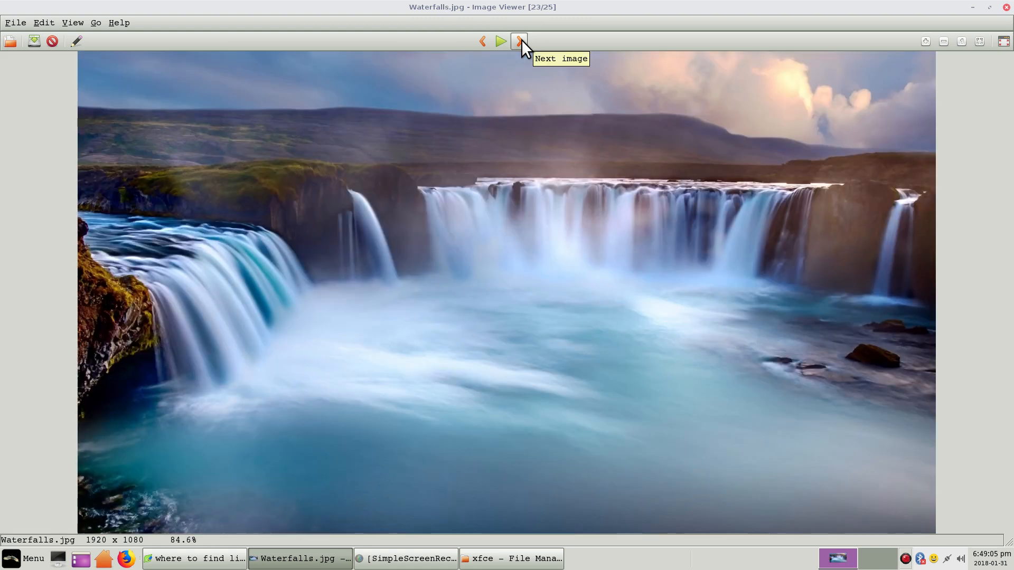
pyautogui.click(517, 41)
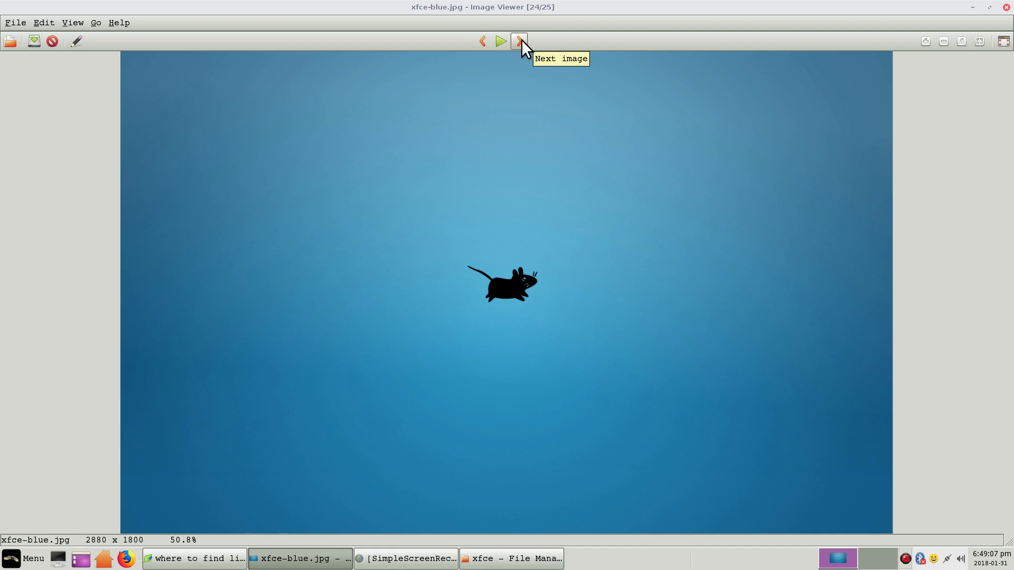
pyautogui.click(518, 42)
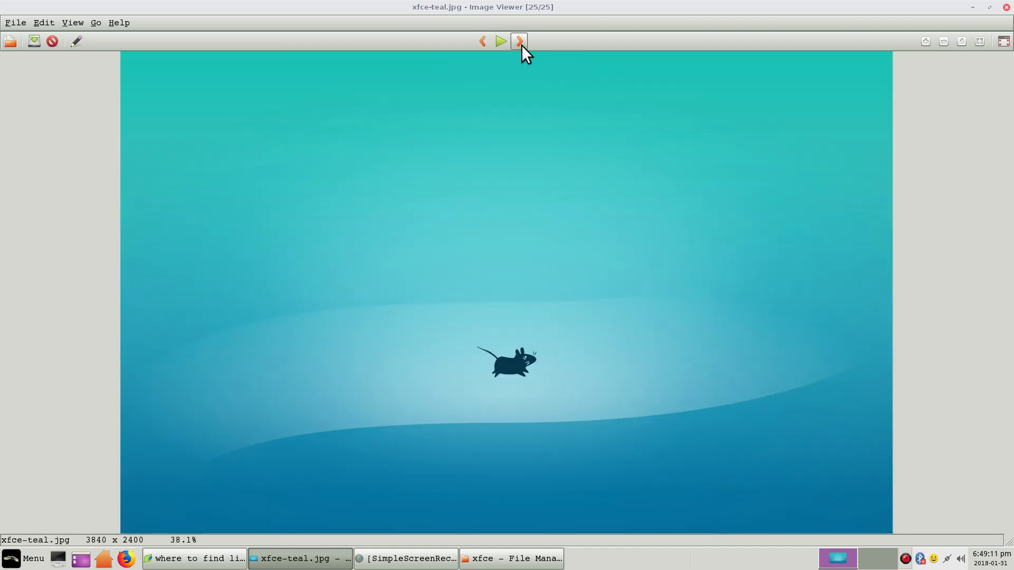
pyautogui.click(519, 41)
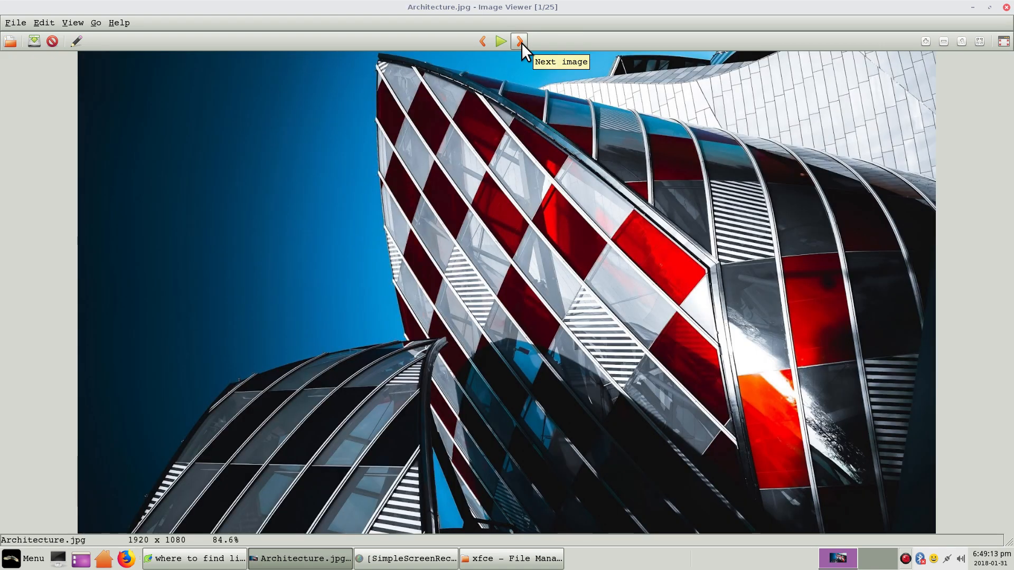
pyautogui.moveTo(1006, 13)
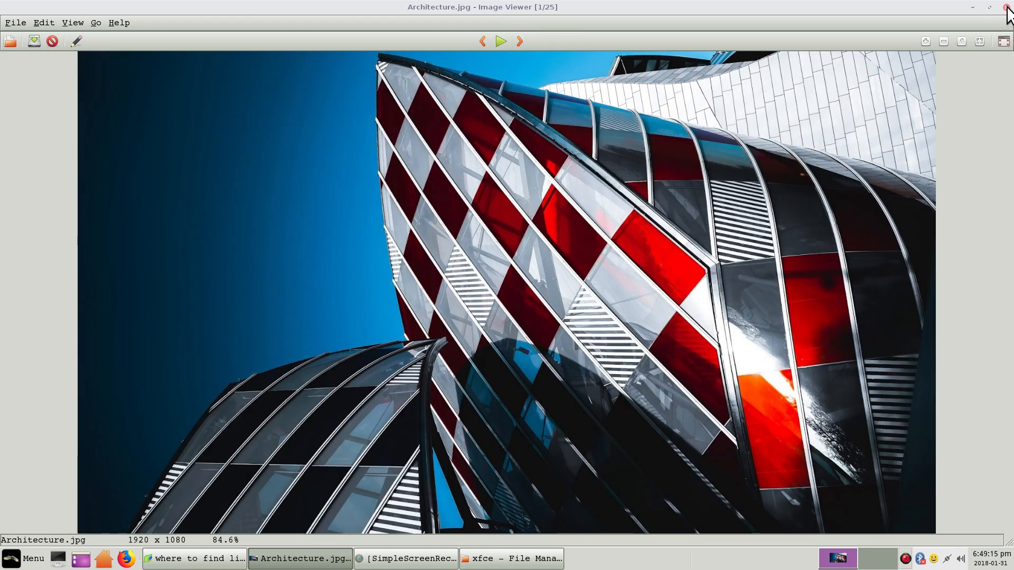
# Close the image viewer and the file manager, leaving the note showing
pyautogui.click(1007, 7)
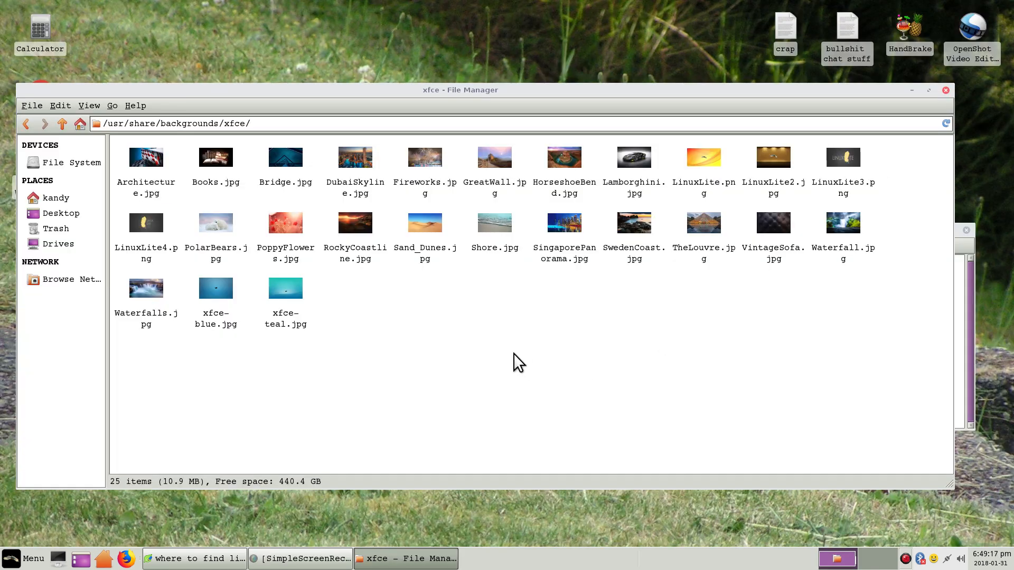
pyautogui.moveTo(946, 90)
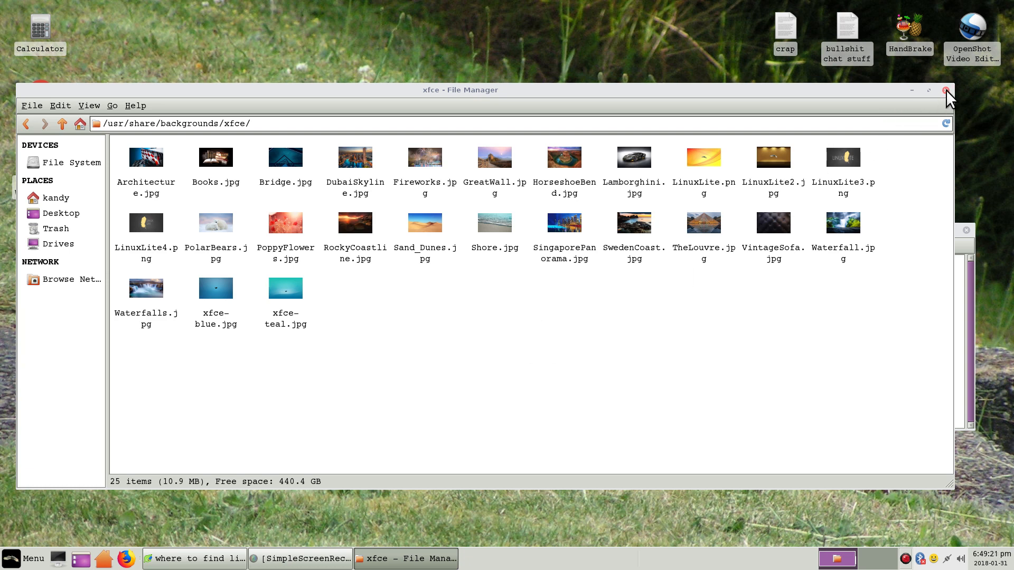
pyautogui.click(946, 90)
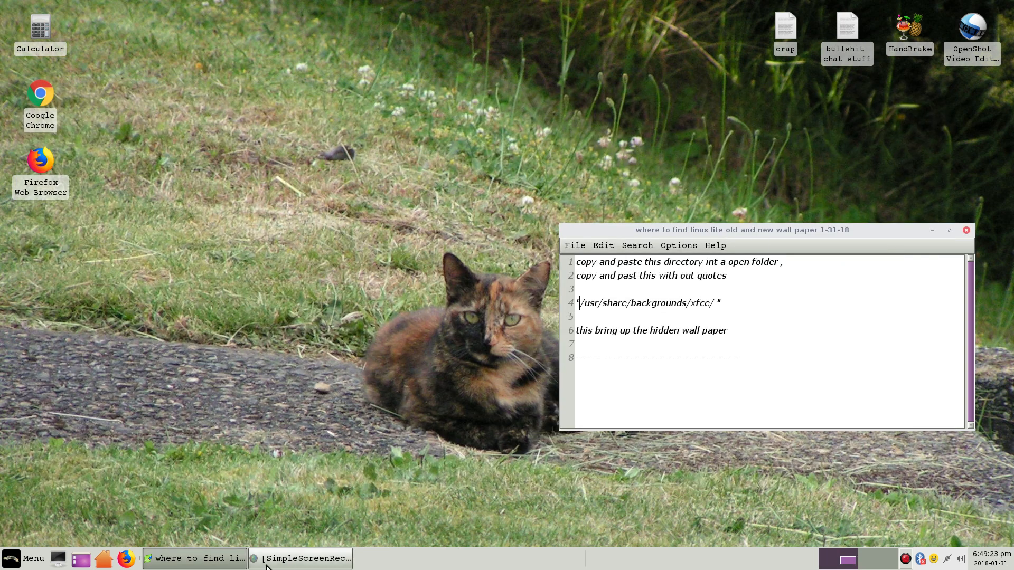